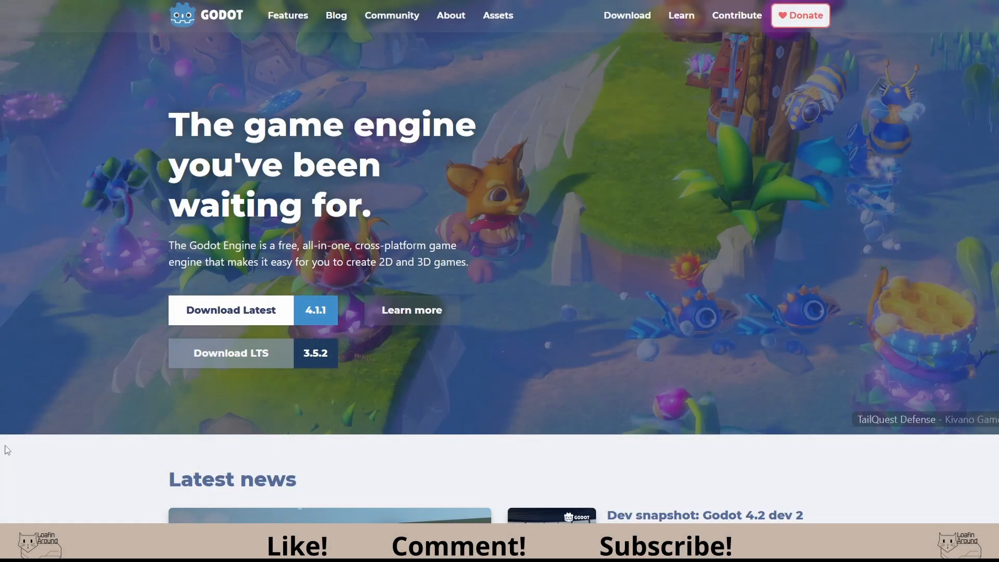
# Start the Godot Engine 4.1.1 Windows download from the Download Latest page.
pyautogui.click(231, 310)
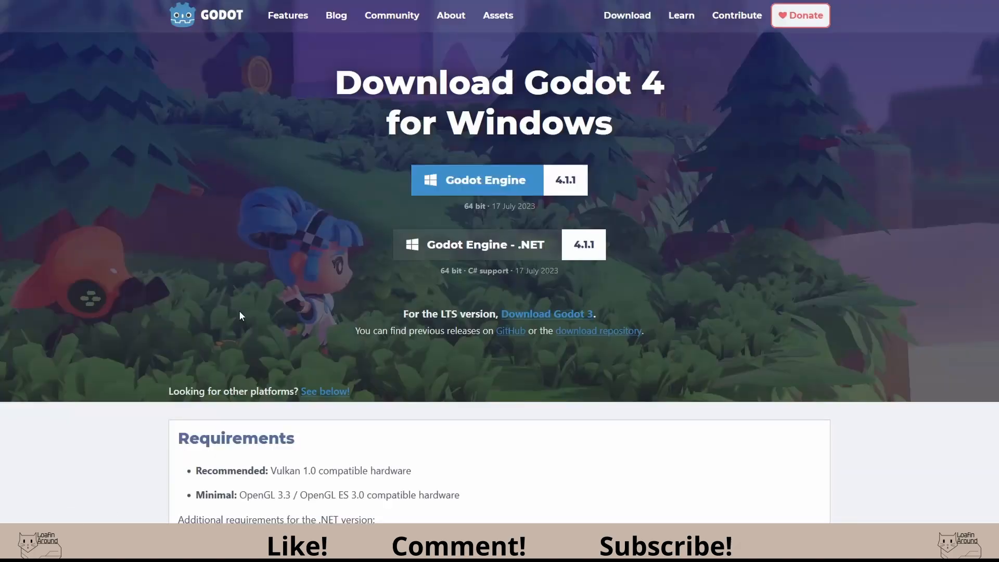
pyautogui.click(479, 180)
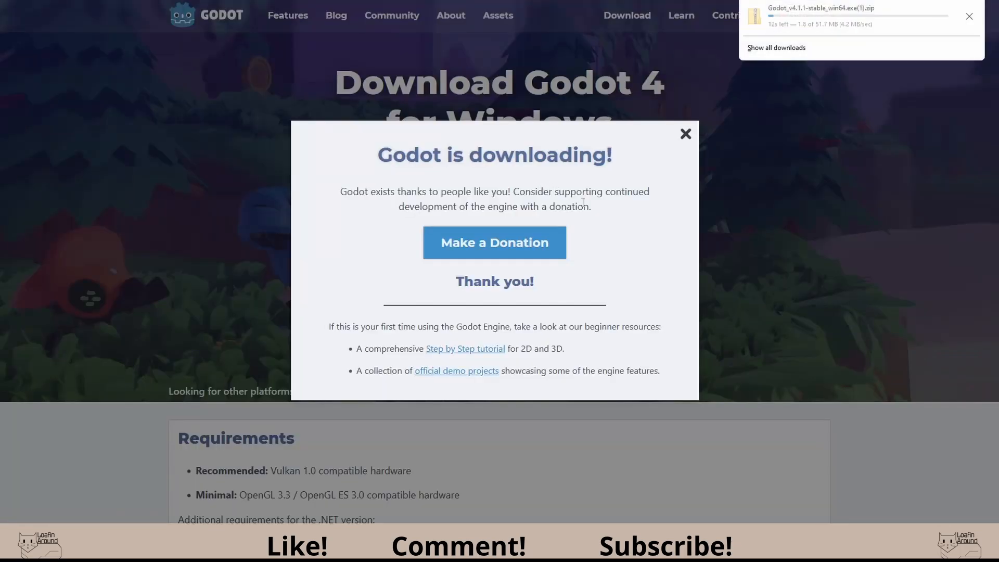
pyautogui.moveTo(785, 155)
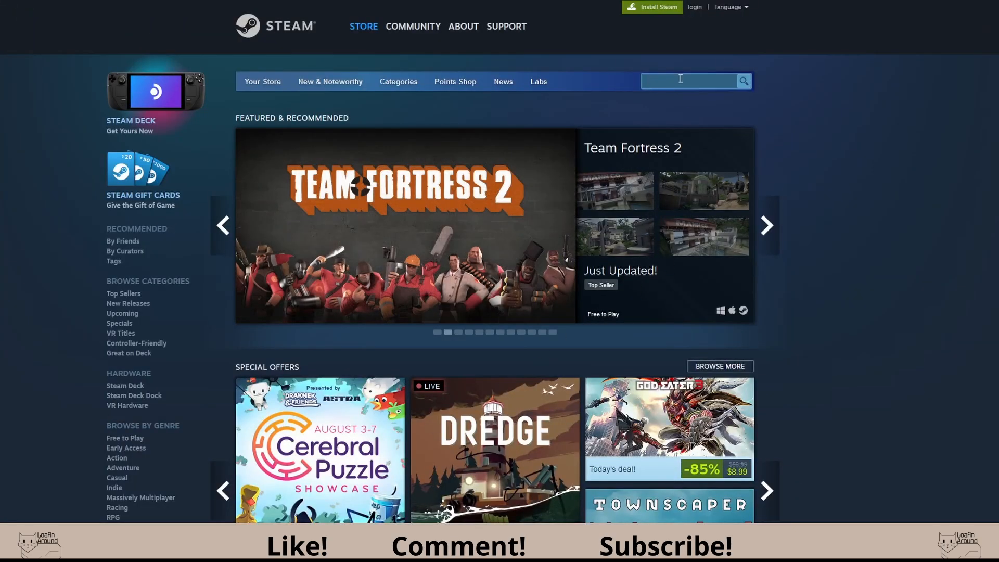
# Search the Steam store for 'godot'.
pyautogui.write('godot')
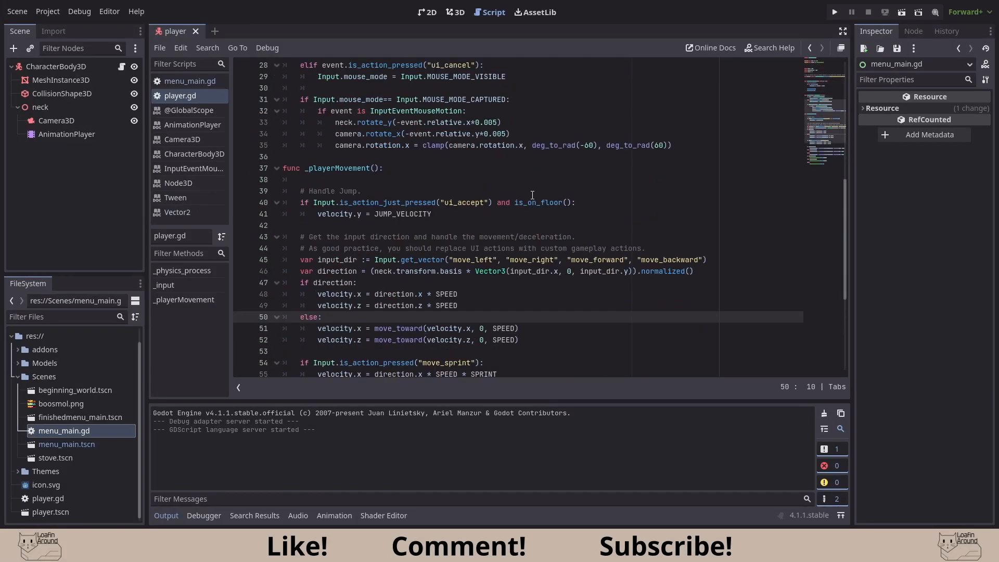
# View the AnimationPlayer class reference and browse its methods in the Script editor.
pyautogui.click(190, 81)
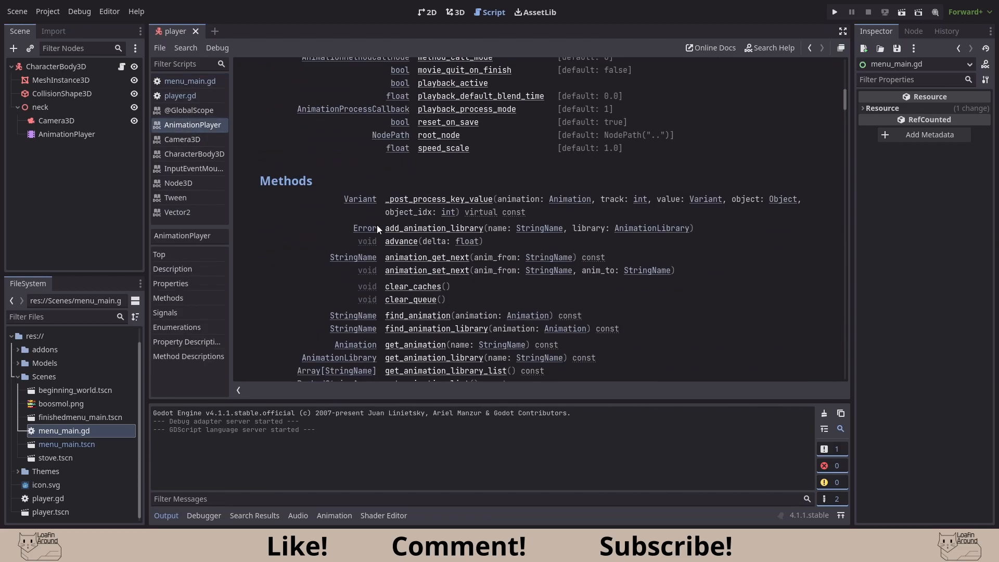
pyautogui.scroll(-3)
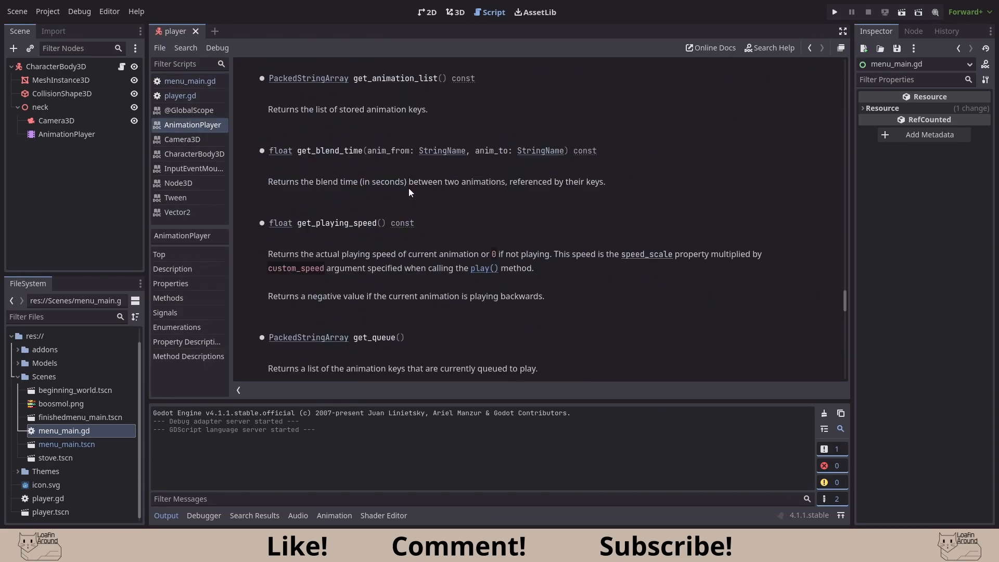
pyautogui.moveTo(327, 79)
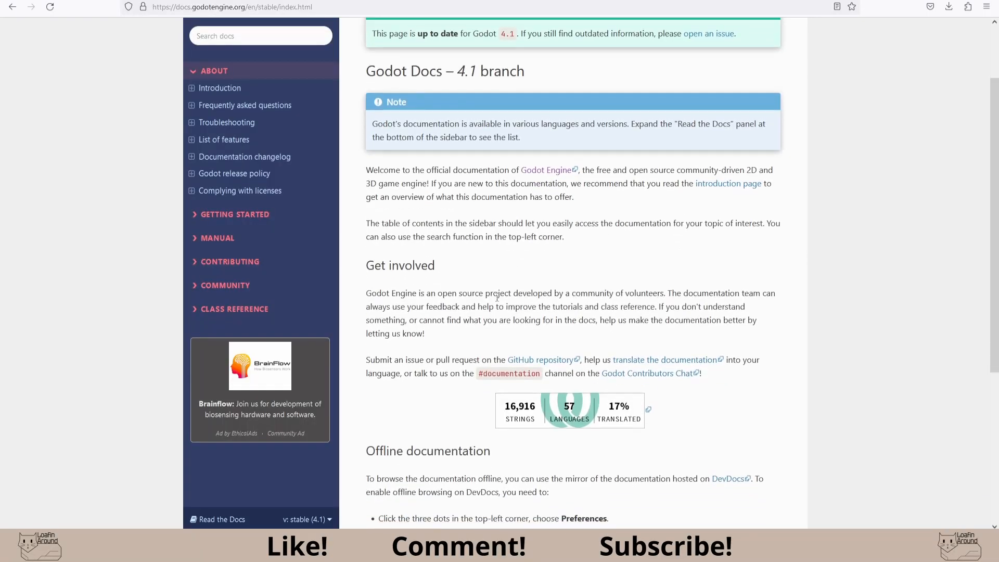
# Go to the online Godot 4.1 documentation index via Online Docs.
pyautogui.click(223, 140)
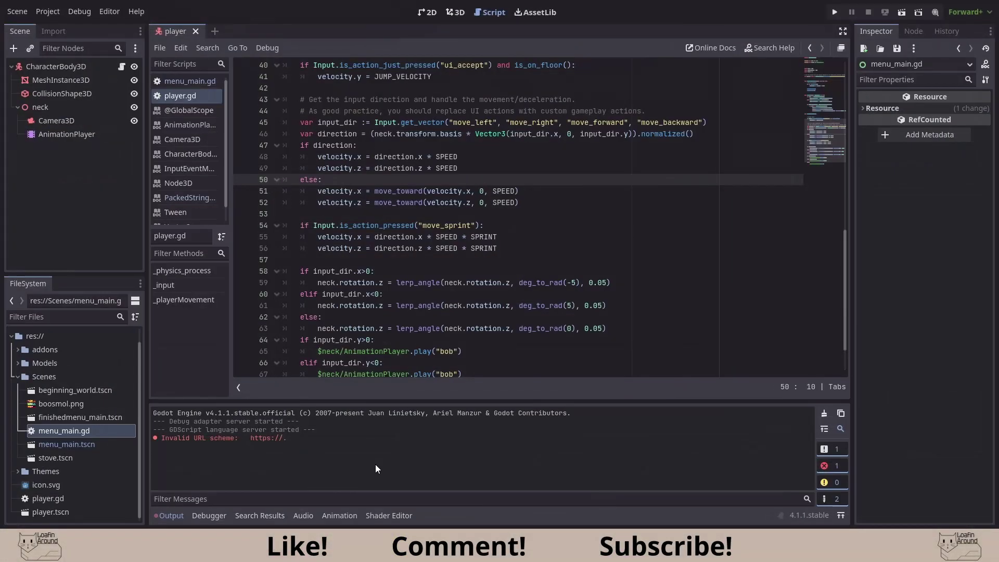
# Search the built-in Asset Library for 'kenney' and browse the matching packs.
pyautogui.click(535, 13)
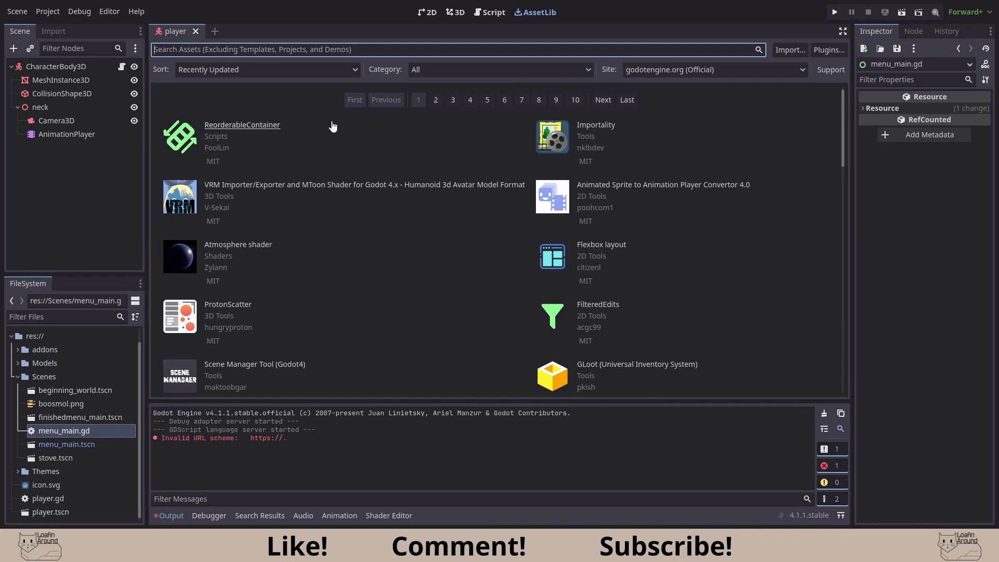
pyautogui.click(500, 69)
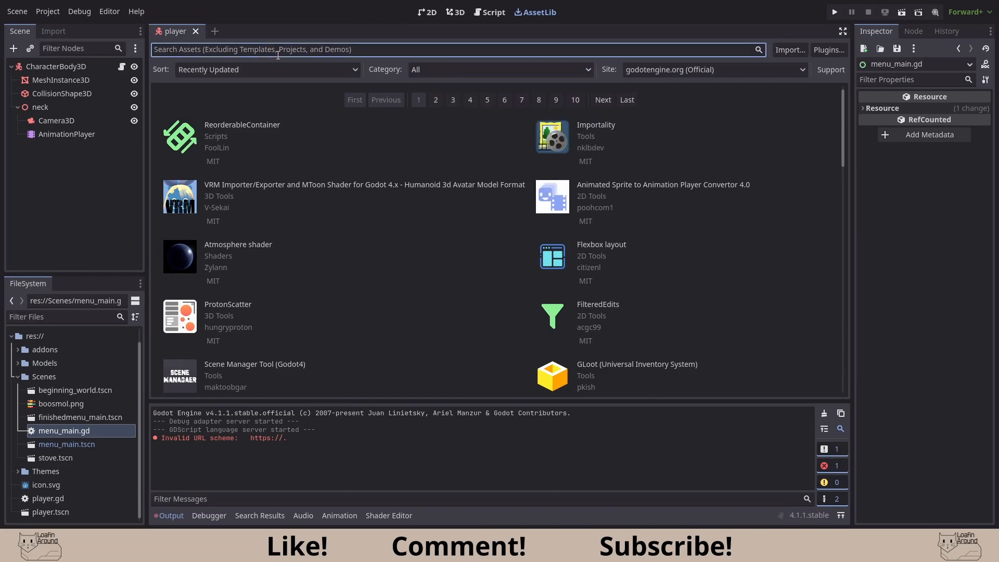
pyautogui.write('kenney')
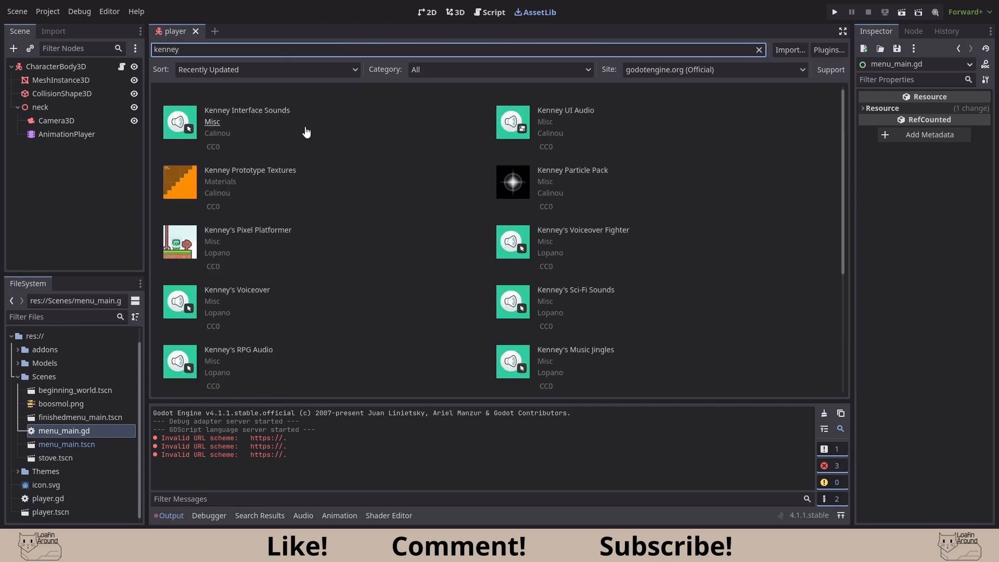
pyautogui.scroll(-3)
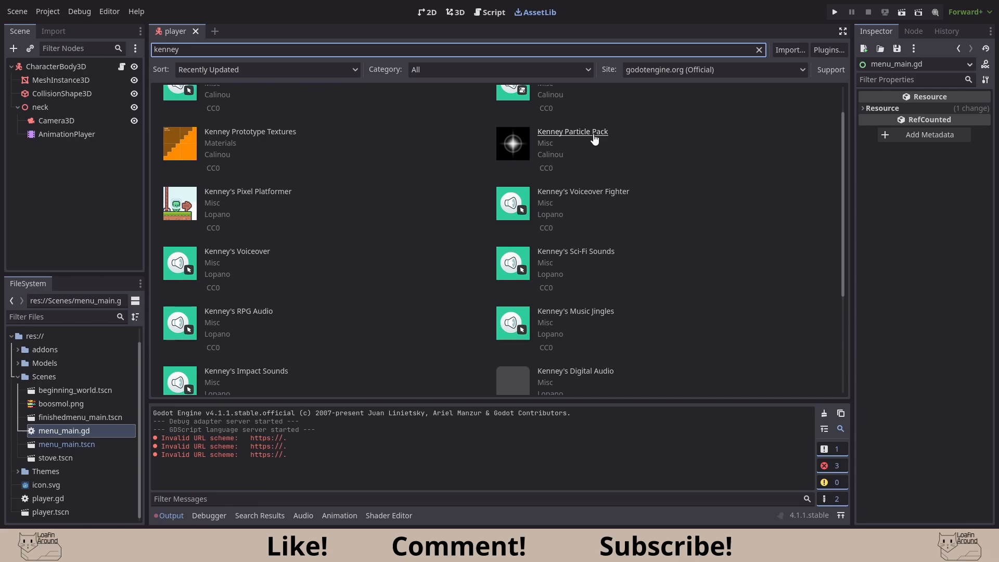
# View the Kenney Particle Pack details and return to the search field.
pyautogui.click(758, 50)
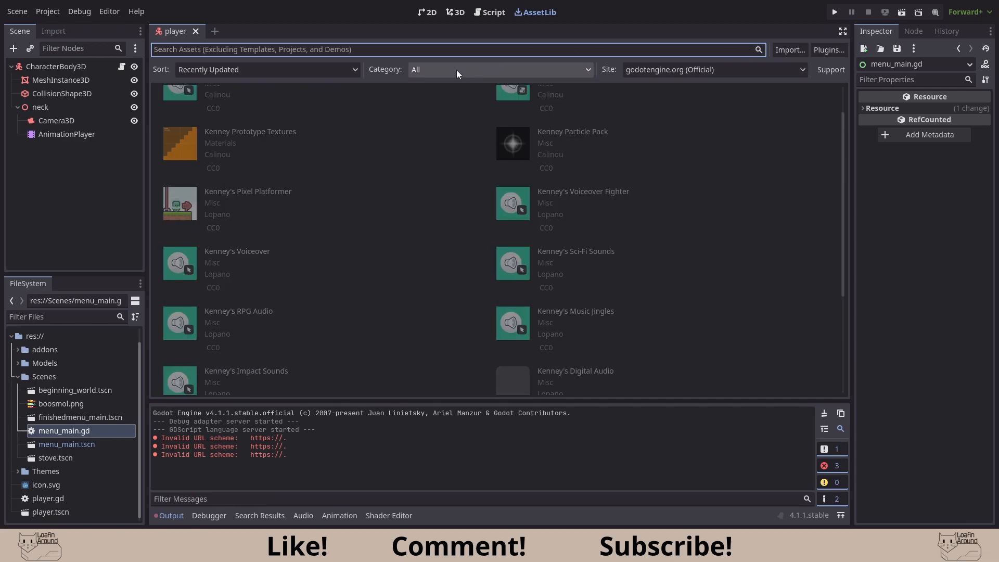
pyautogui.click(500, 68)
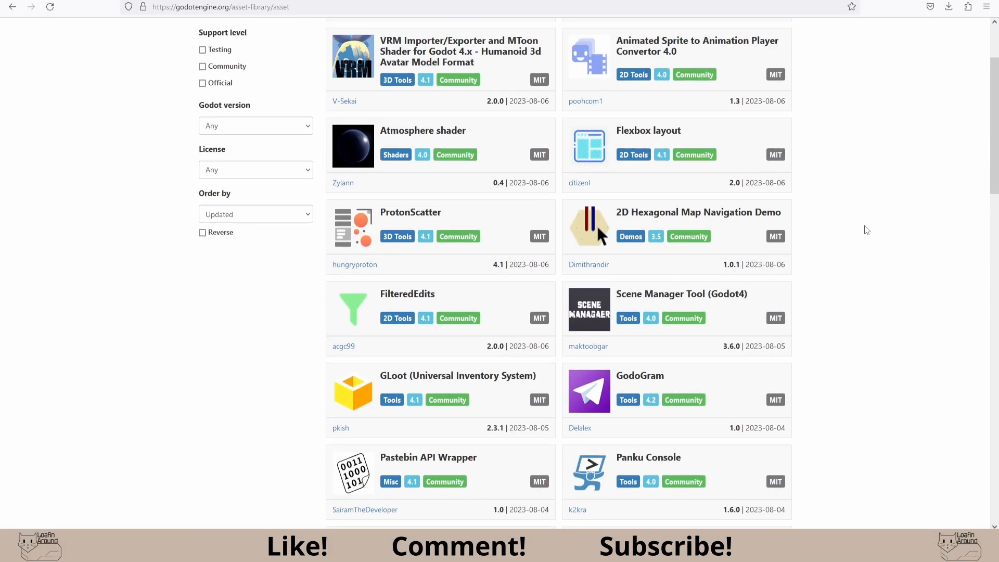
# Filter the asset library site to Community assets for Godot 4.1, then browse Asset Library Projects.
pyautogui.click(202, 176)
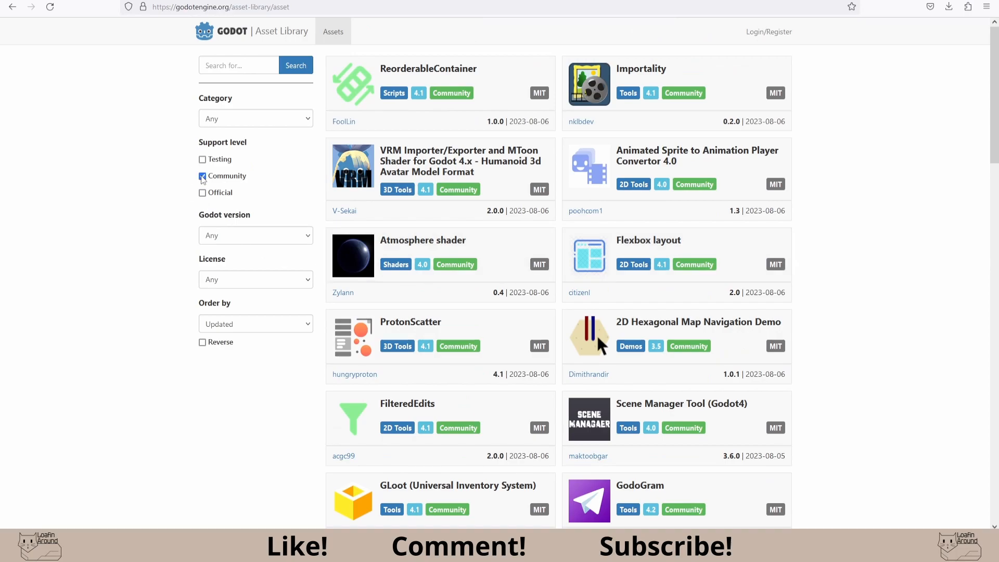
pyautogui.click(256, 235)
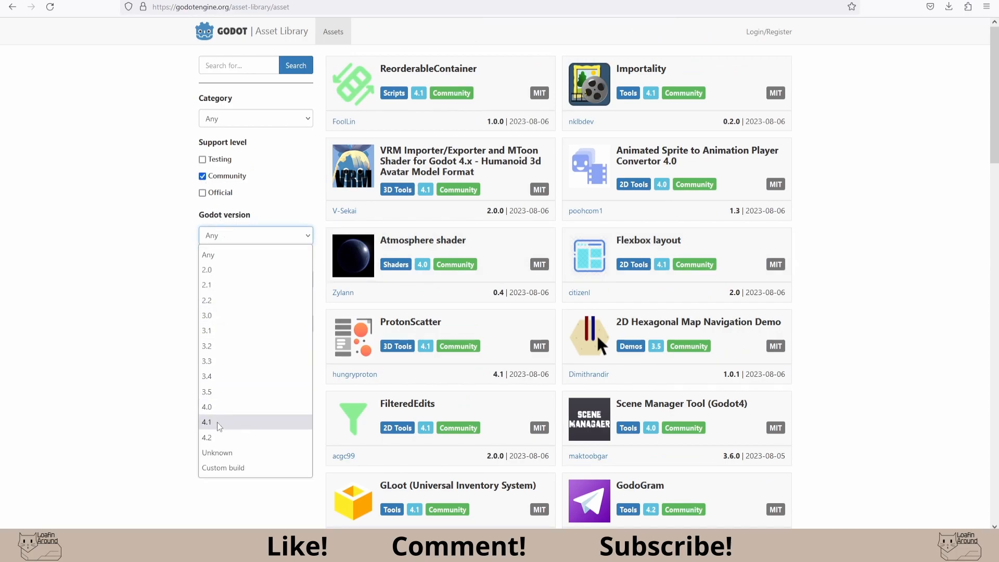
pyautogui.click(206, 422)
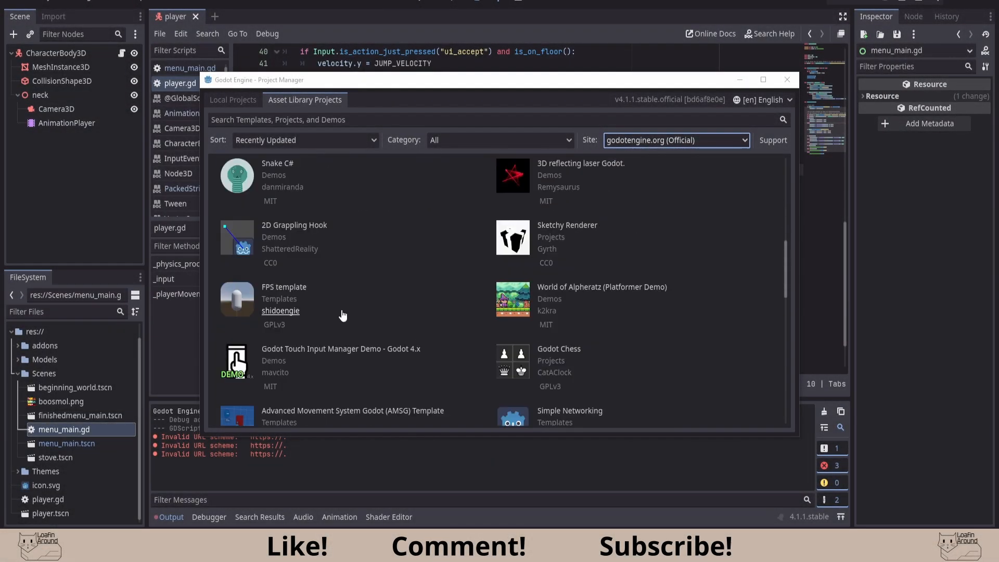
pyautogui.scroll(-3)
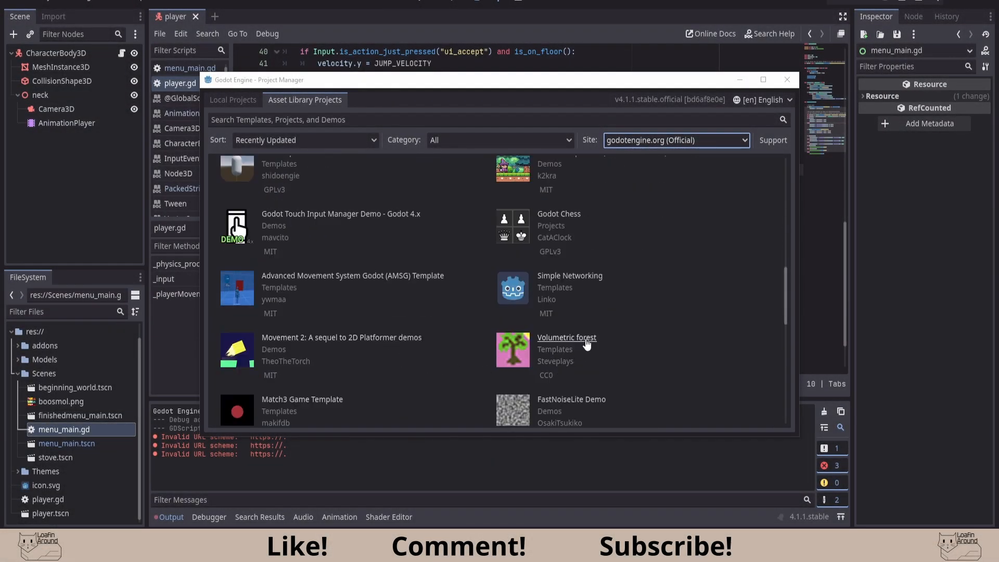
pyautogui.moveTo(376, 292)
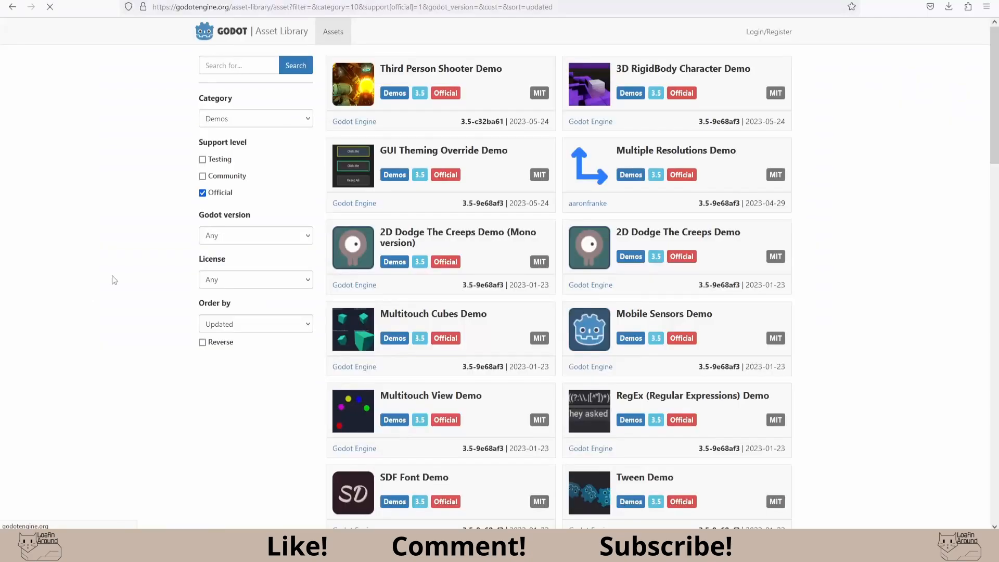
# Look at the 3D Kinematic Character Demo page and return to the full asset list.
pyautogui.scroll(-3)
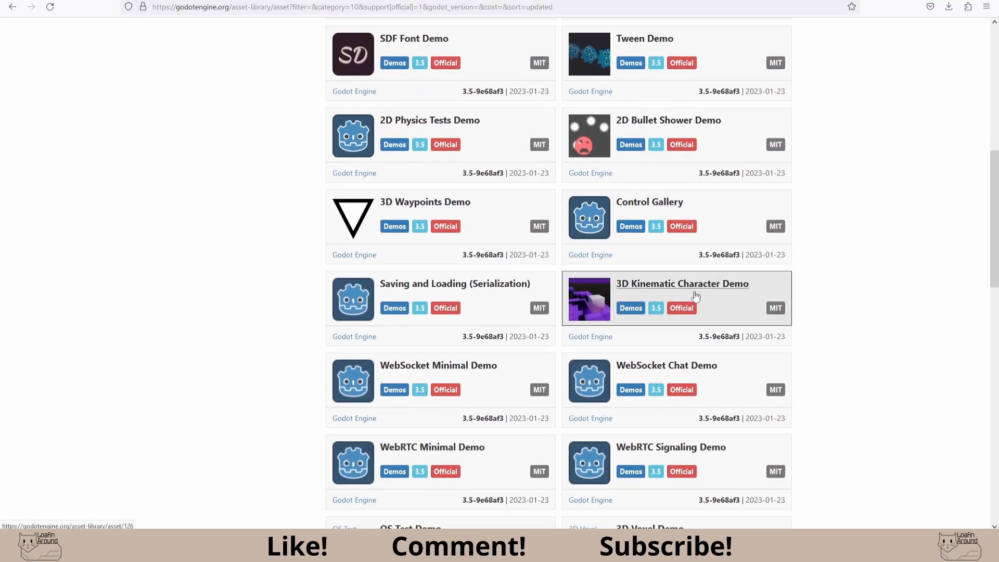
pyautogui.click(696, 284)
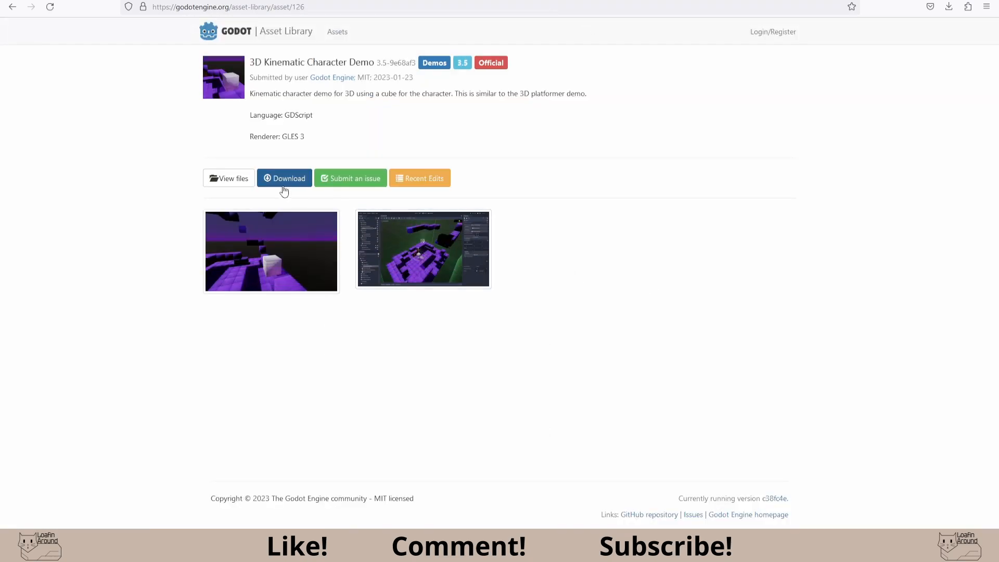
pyautogui.moveTo(427, 182)
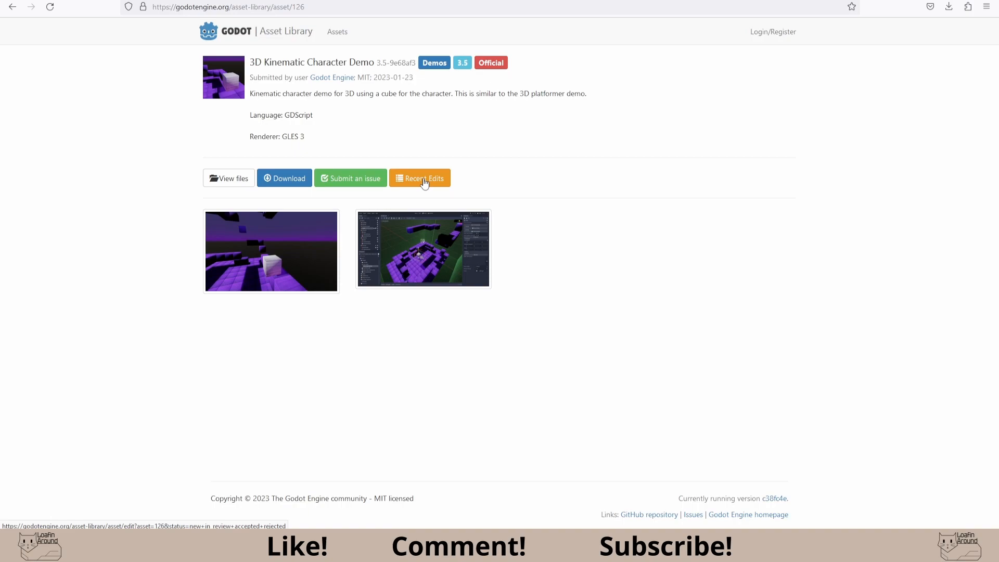
pyautogui.click(337, 31)
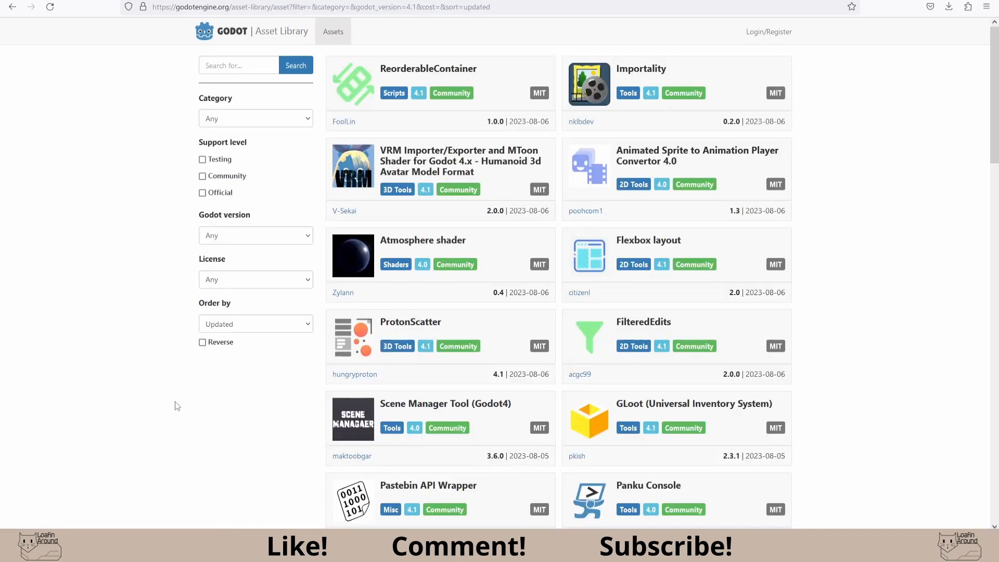
# Filter the asset list to the Demos category with Community support only.
pyautogui.click(256, 118)
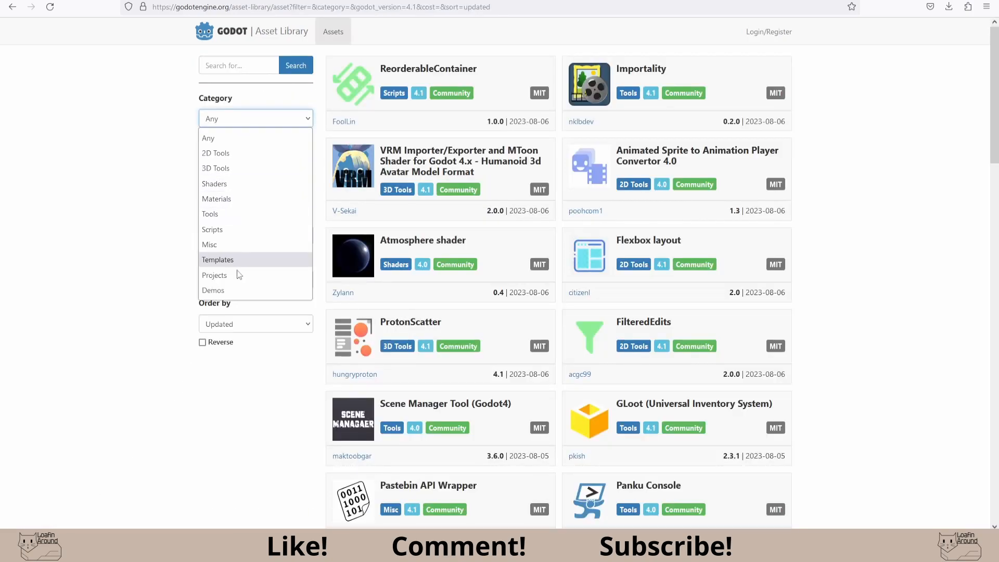
pyautogui.click(213, 291)
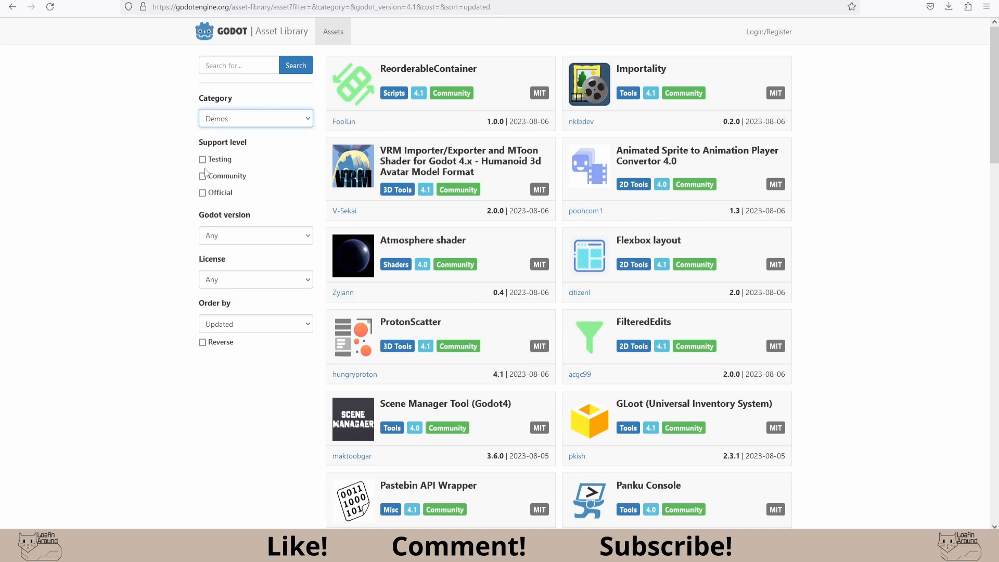
pyautogui.click(202, 176)
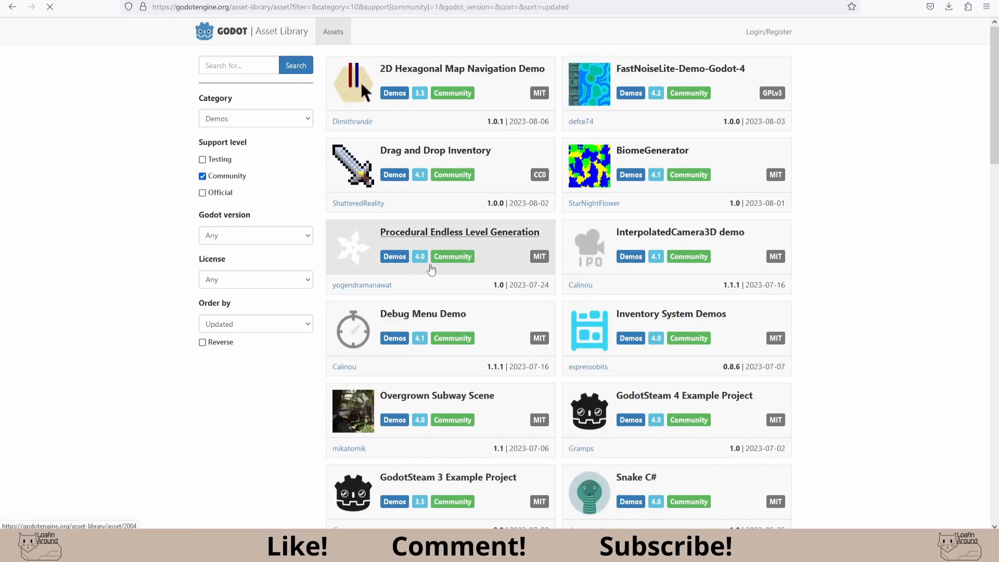
pyautogui.scroll(-3)
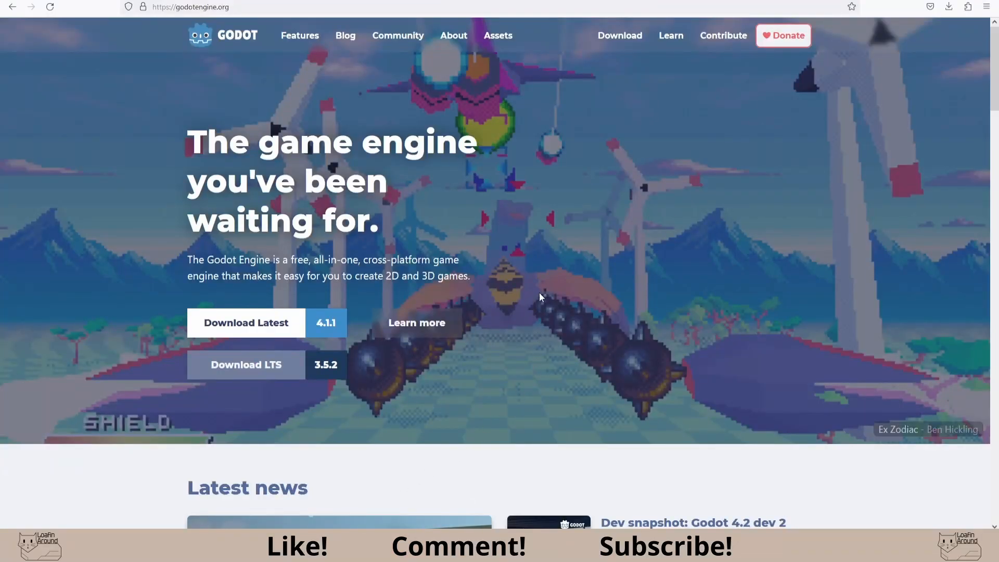
# Go to the godotengine.org Community page and follow the Discord card.
pyautogui.click(398, 36)
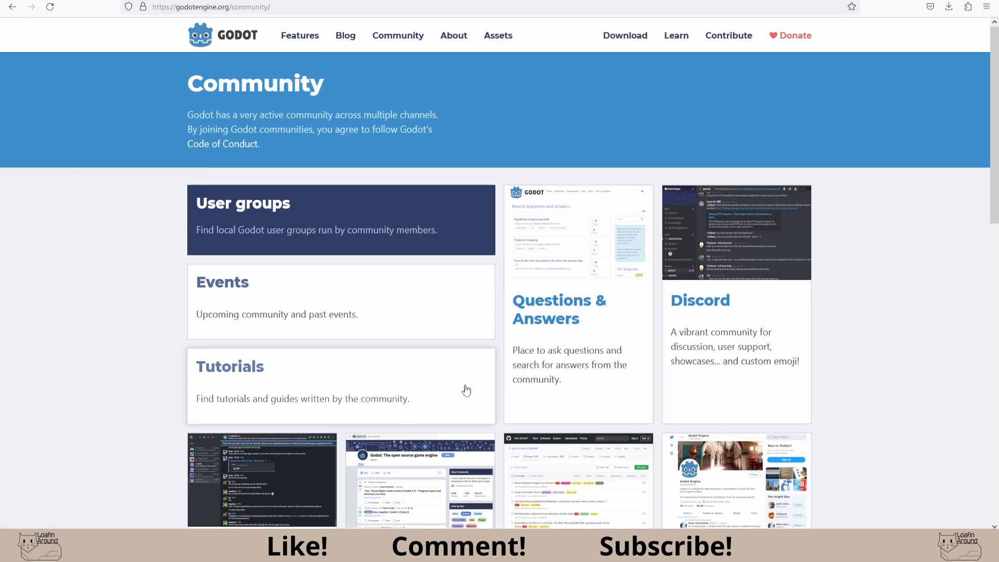
pyautogui.moveTo(711, 306)
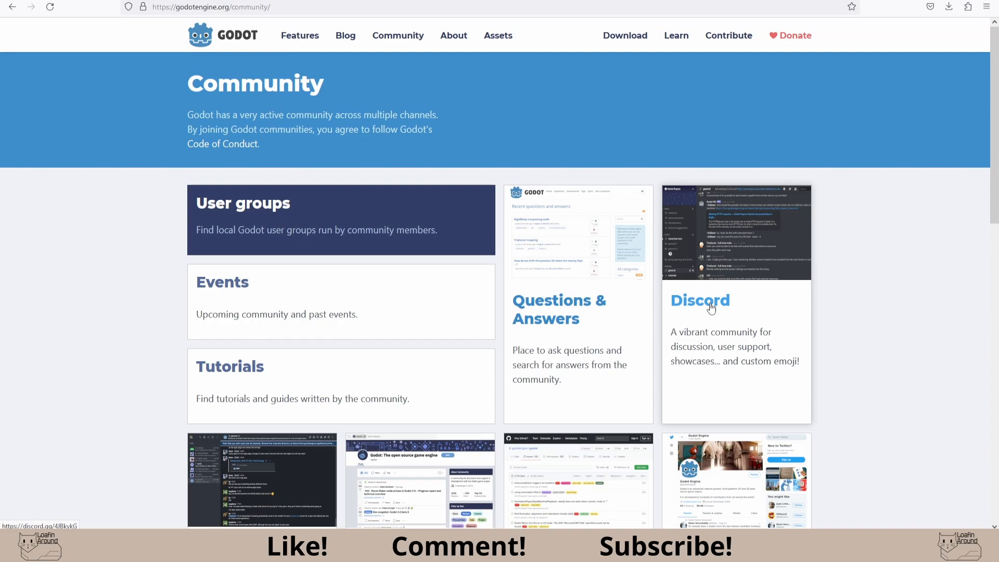
pyautogui.click(701, 299)
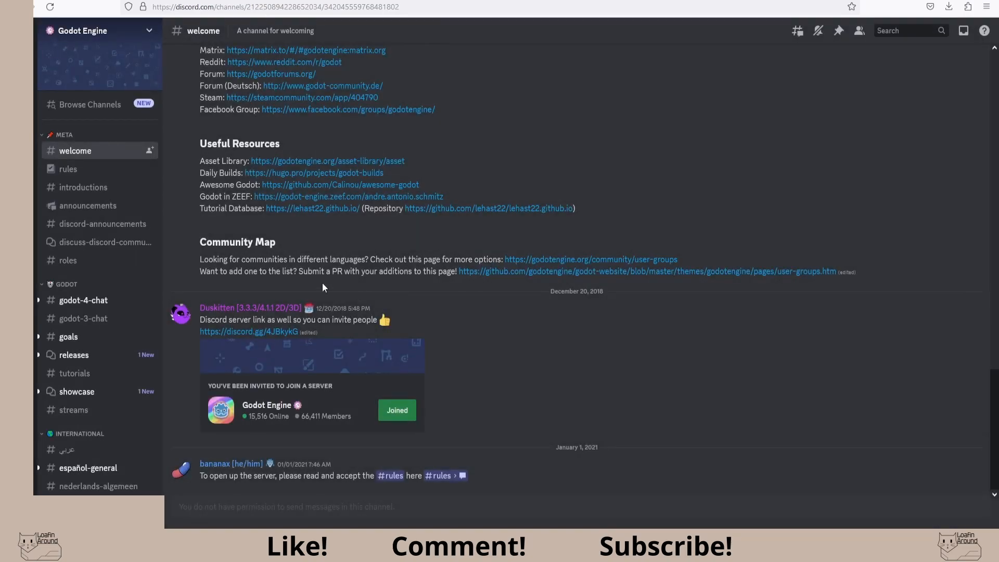
pyautogui.moveTo(113, 327)
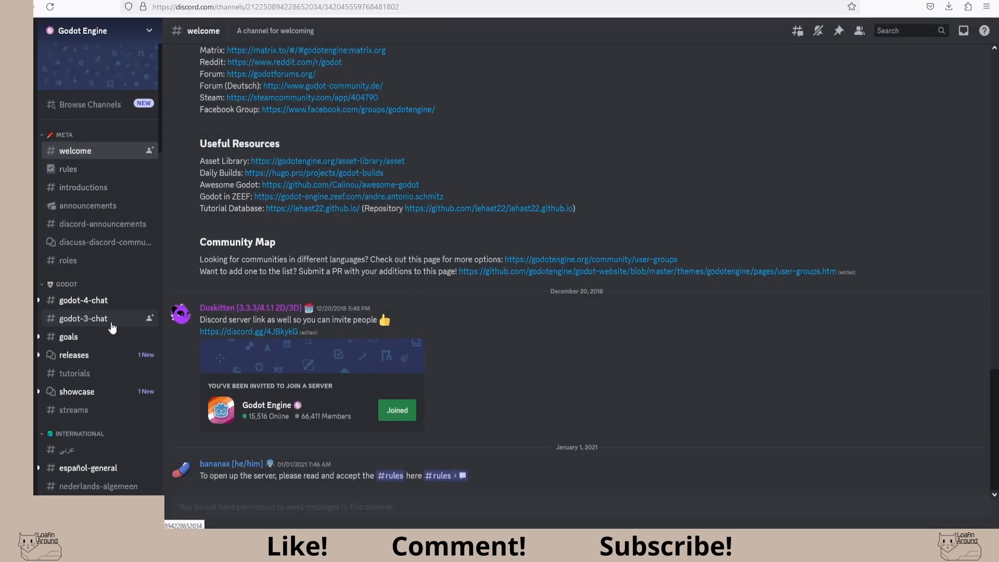
# View the advanced-2 channel under General Help in the Godot Discord server.
pyautogui.scroll(-3)
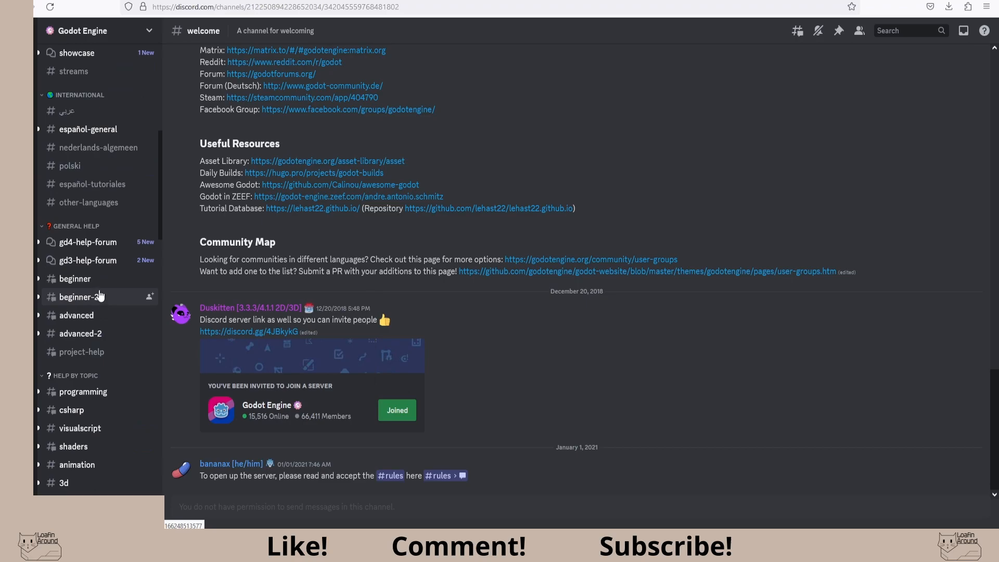
pyautogui.click(81, 333)
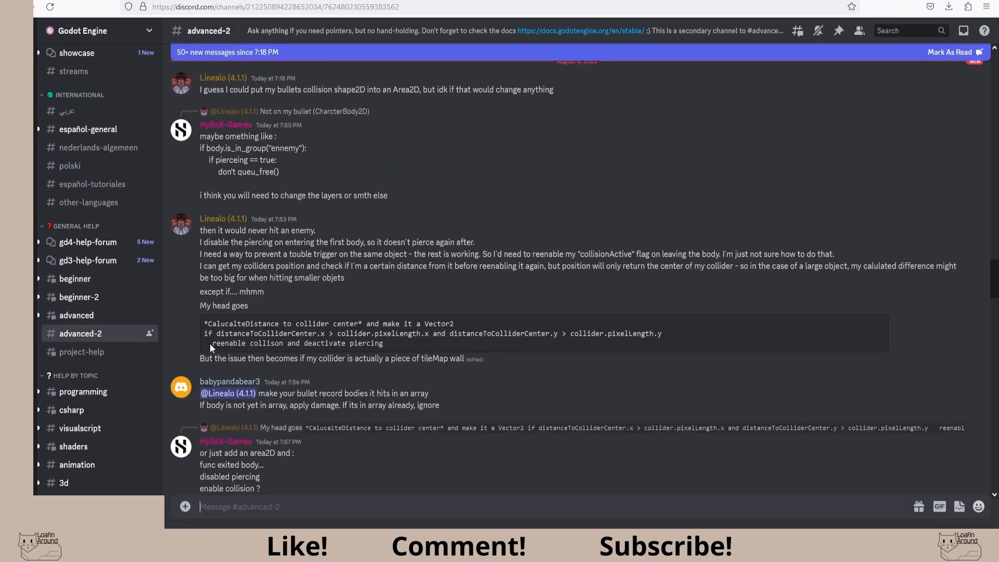
pyautogui.scroll(-3)
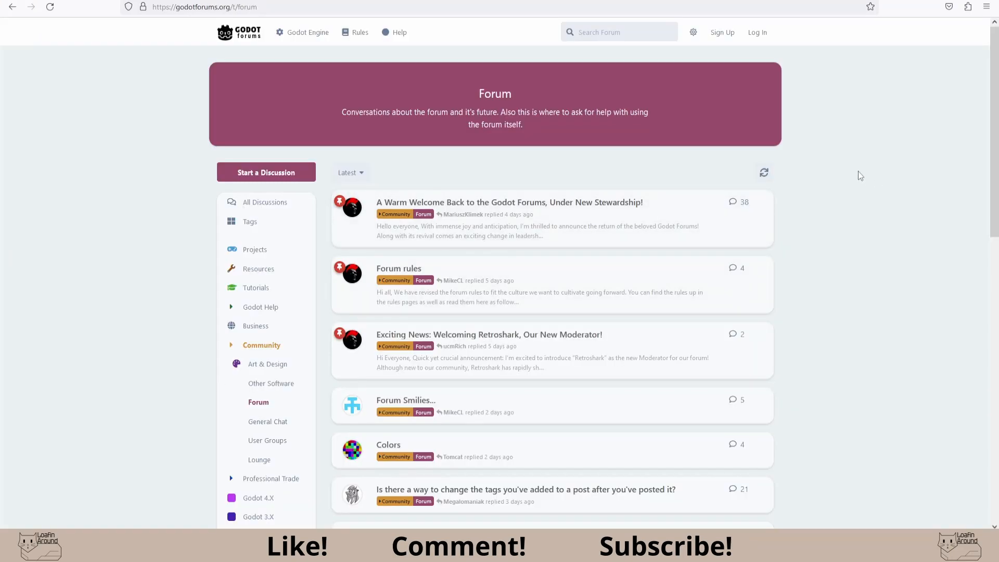
# Read the pinned 'A Warm Welcome Back to the Godot Forums, Under New Stewardship!' announcement.
pyautogui.click(510, 202)
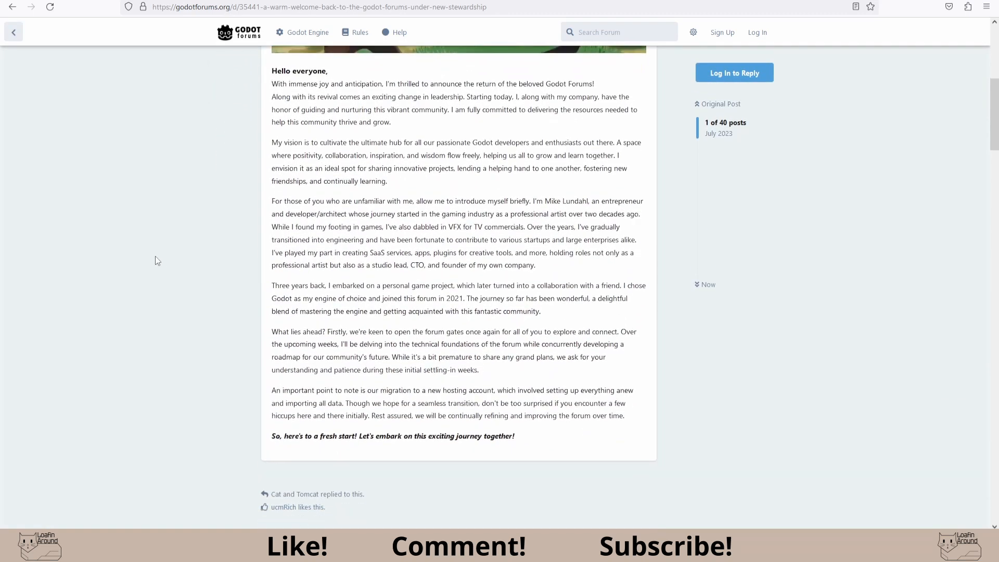
pyautogui.scroll(-3)
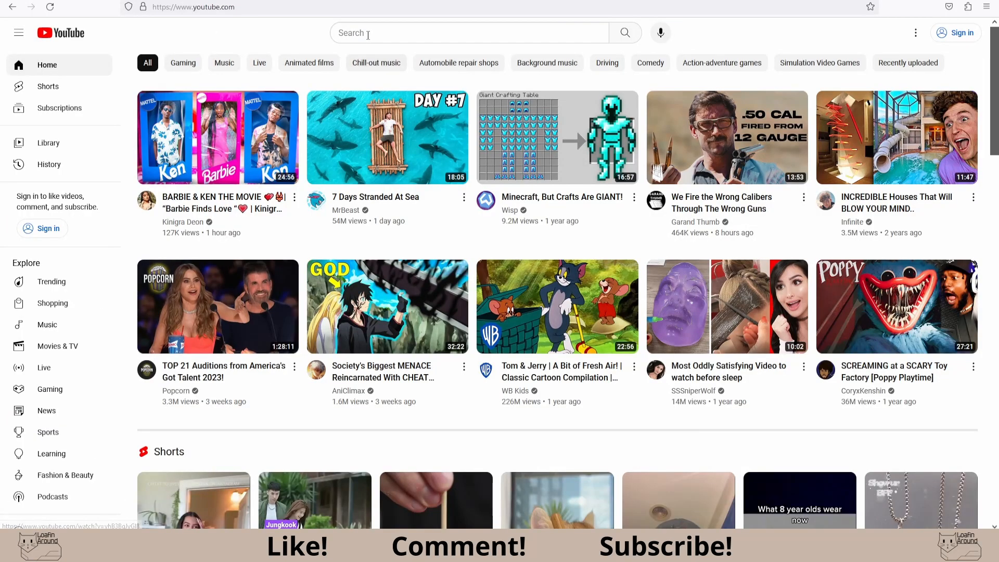
# Search YouTube for 'godot' and browse the results of tutorials, showcases and shorts.
pyautogui.write('godot')
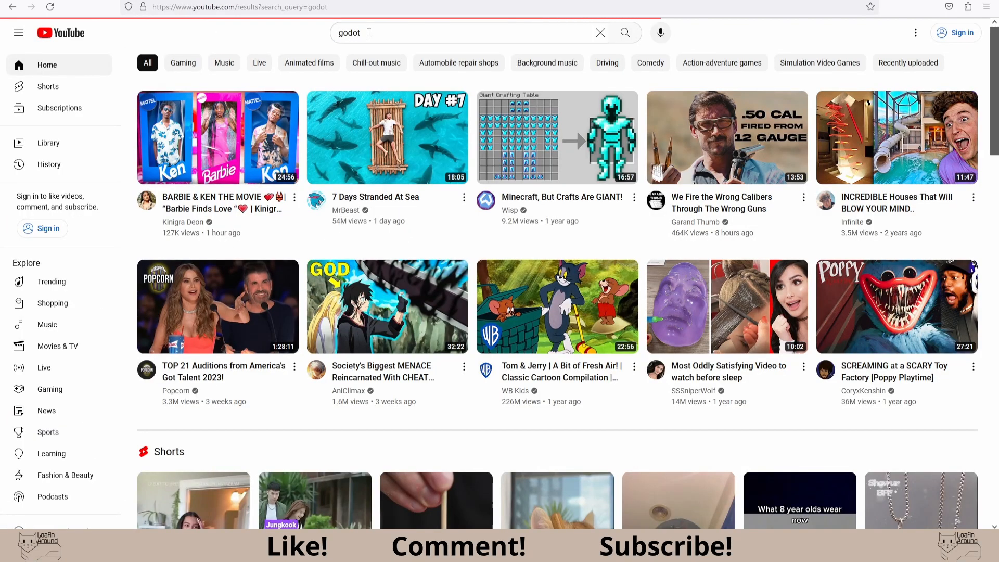
pyautogui.scroll(-3)
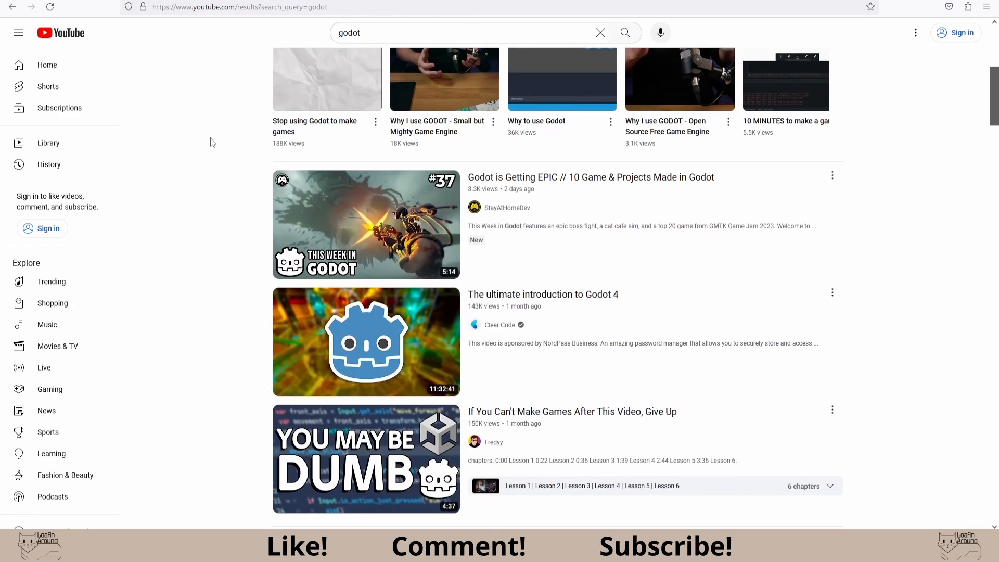
pyautogui.scroll(-3)
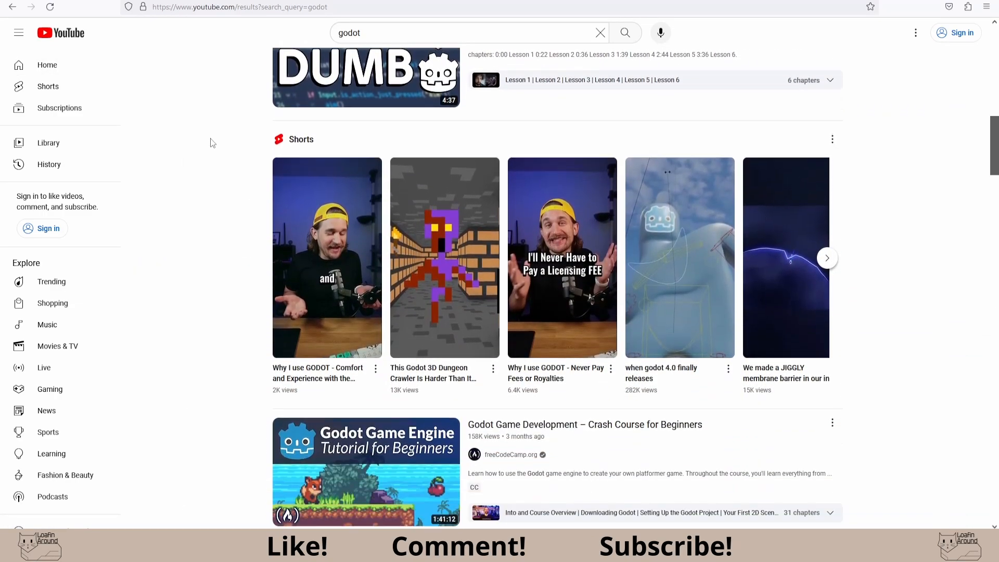
pyautogui.scroll(-3)
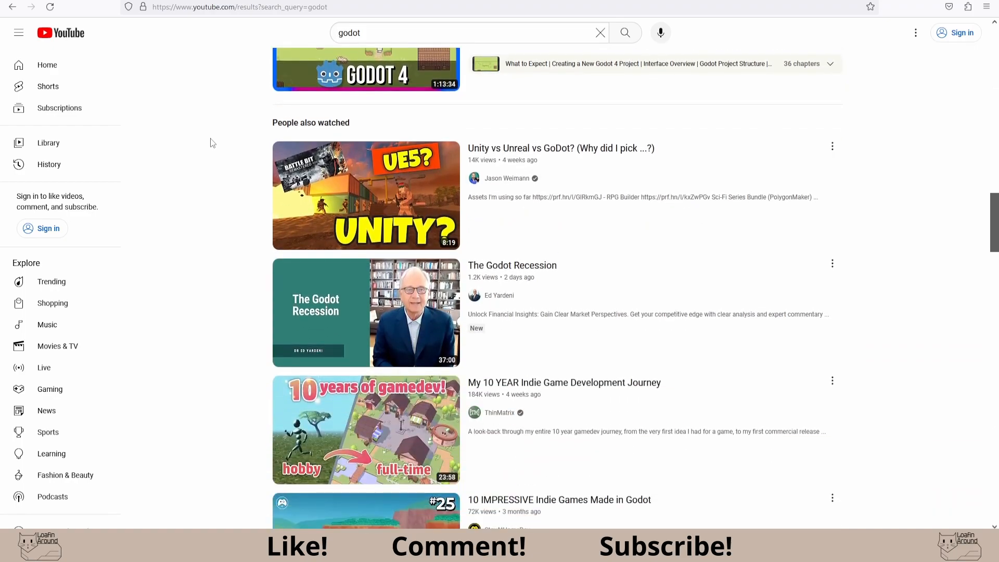
pyautogui.scroll(-3)
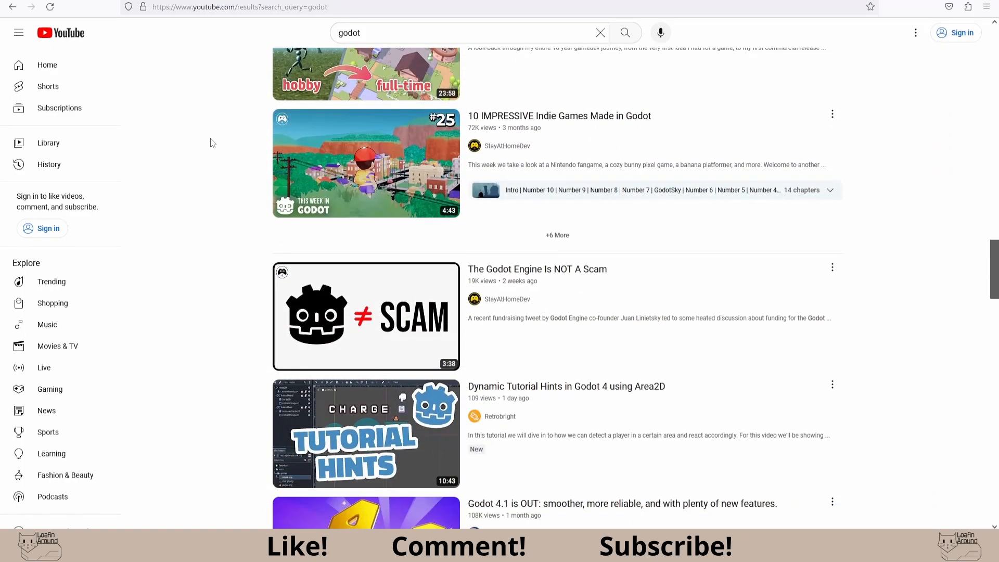
pyautogui.scroll(-3)
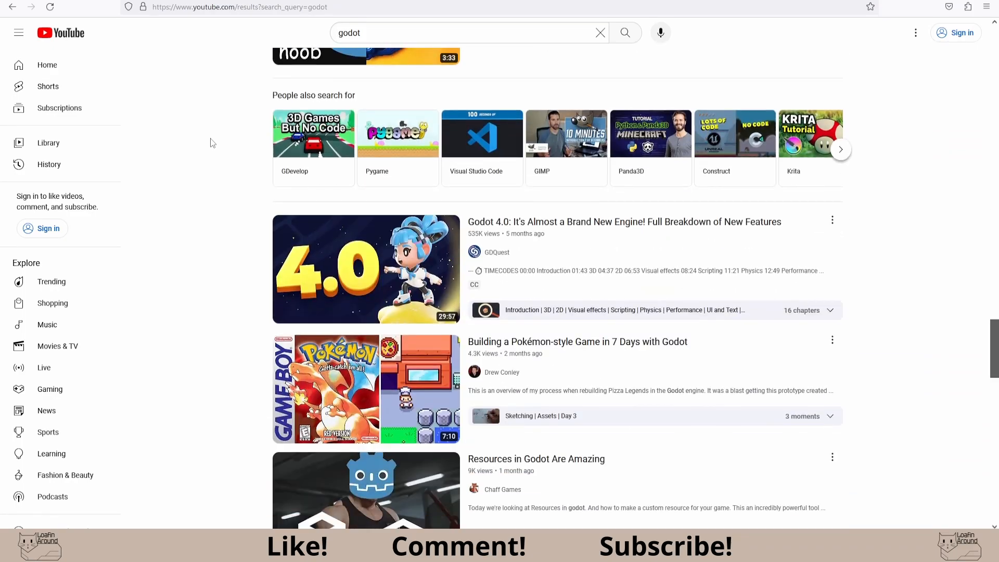
pyautogui.scroll(-3)
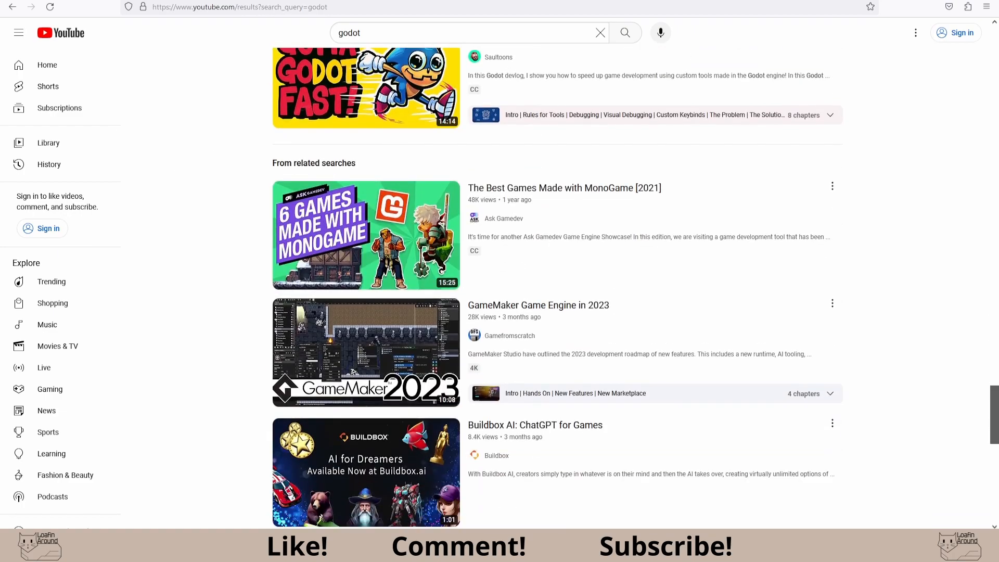